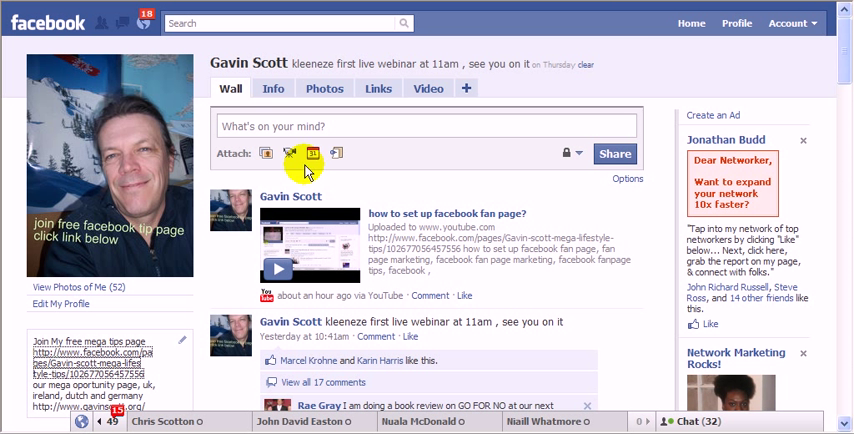
{"action": "mouse_move", "coordinate": [196, 232]}
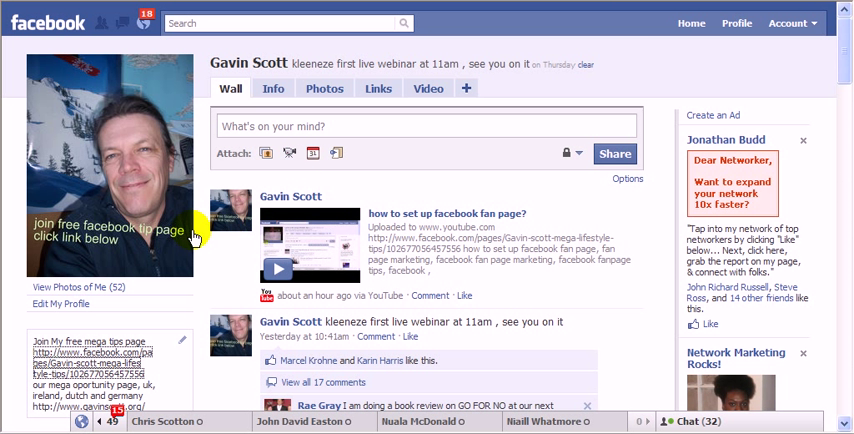
{"action": "mouse_move", "coordinate": [100, 236]}
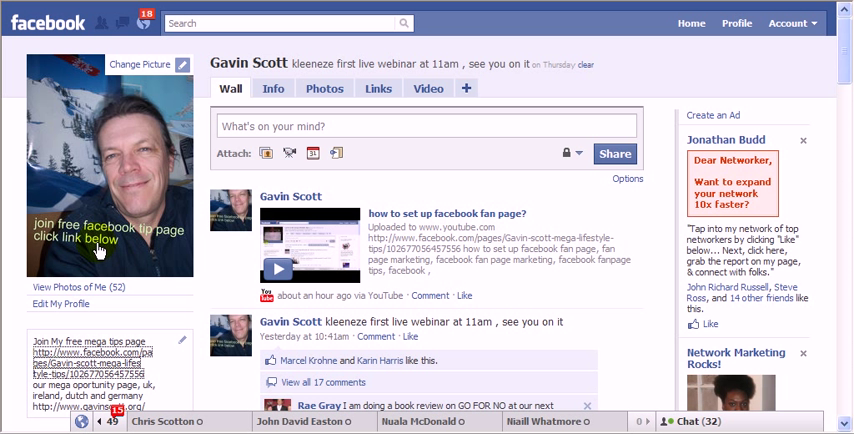
{"action": "mouse_move", "coordinate": [150, 246]}
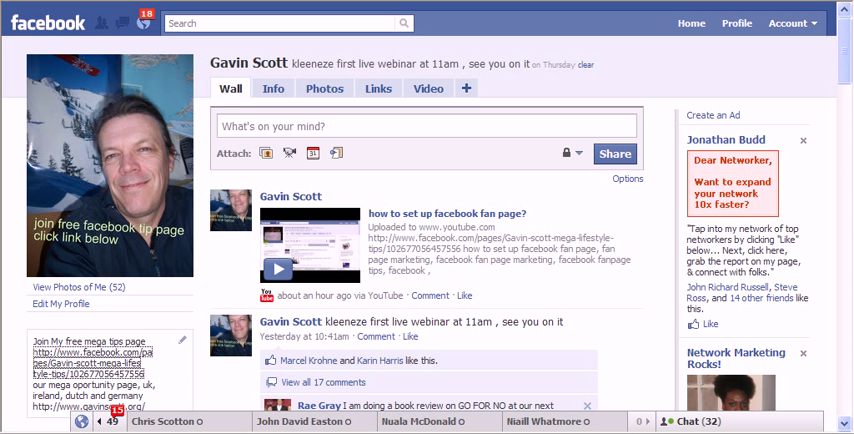
{"action": "mouse_move", "coordinate": [316, 284]}
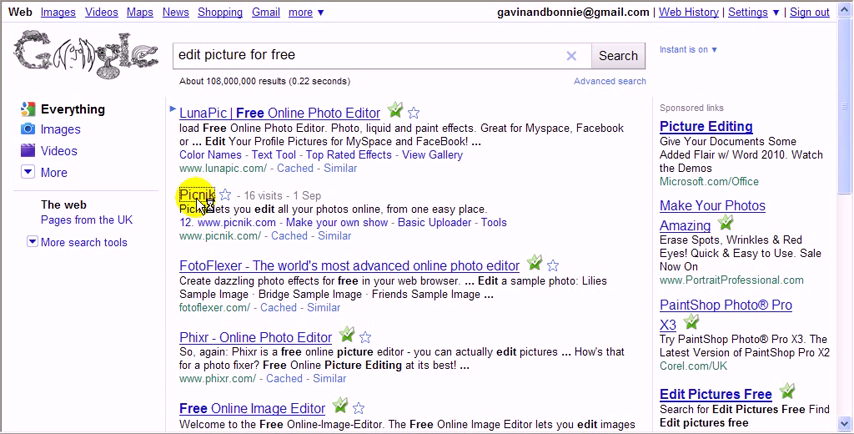
Open the Picnik free photo editor site from the Google results.
{"action": "left_click", "coordinate": [196, 196]}
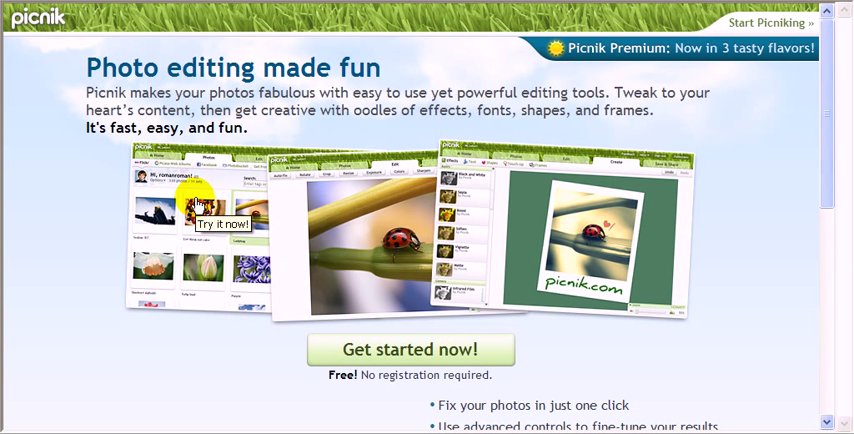
{"action": "mouse_move", "coordinate": [408, 348]}
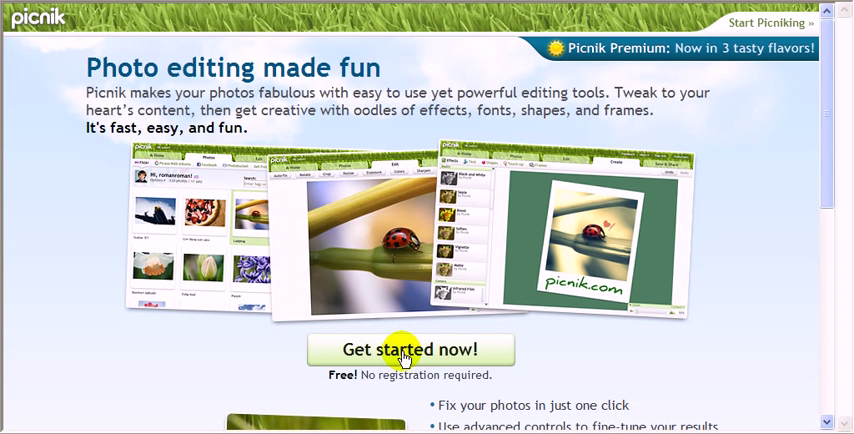
Launch Picnik's free editor from the welcome page.
{"action": "left_click", "coordinate": [408, 348]}
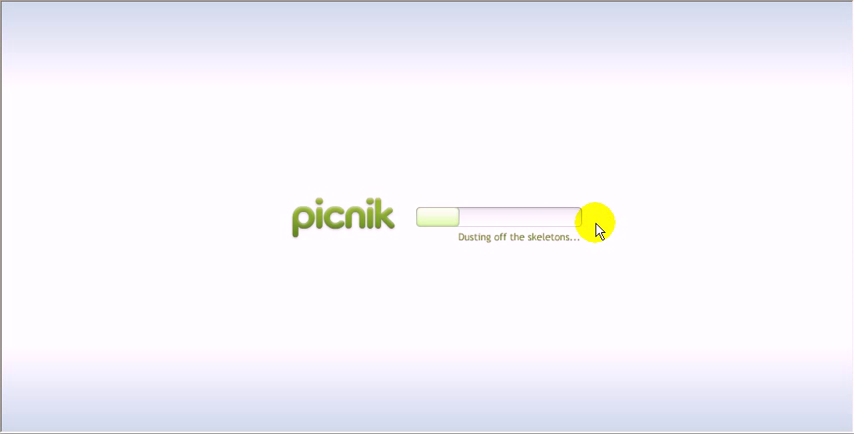
{"action": "mouse_move", "coordinate": [332, 140]}
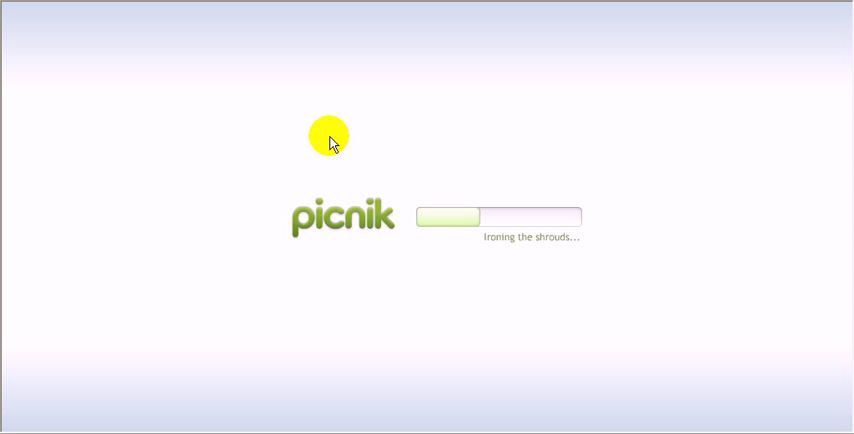
{"action": "mouse_move", "coordinate": [392, 160]}
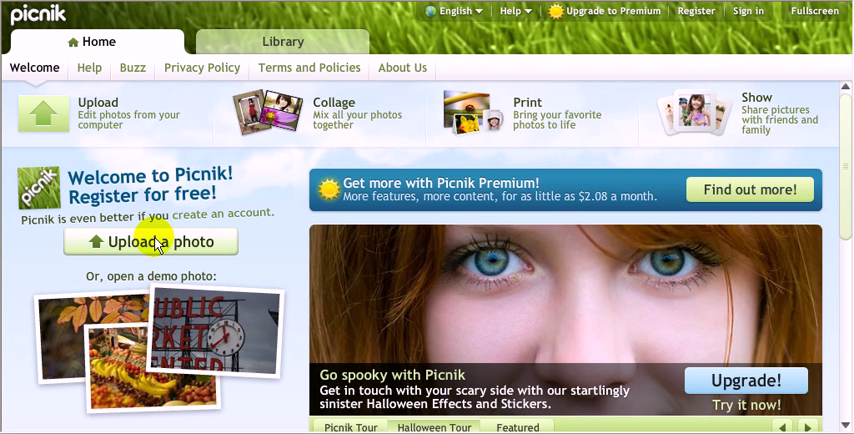
Upload bonnie.JPG from the computer and open it in the editor.
{"action": "left_click", "coordinate": [152, 242]}
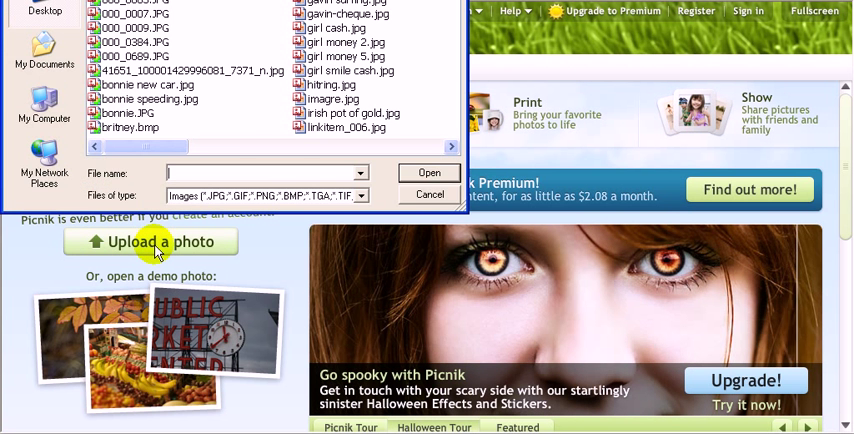
{"action": "mouse_move", "coordinate": [348, 14]}
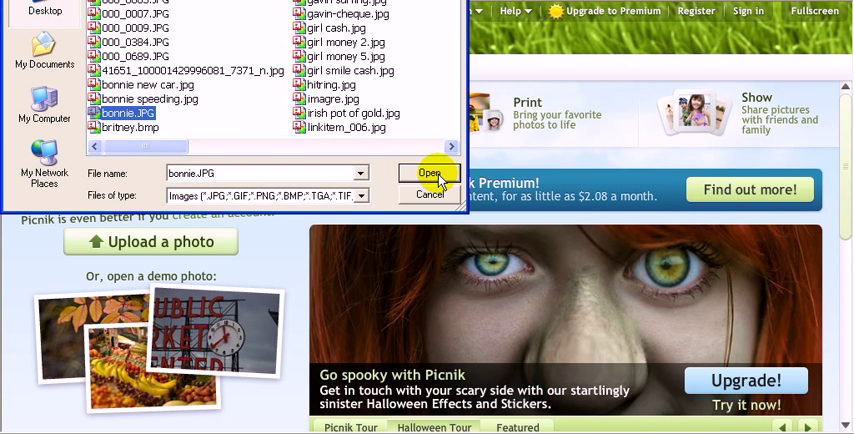
{"action": "left_click", "coordinate": [430, 172]}
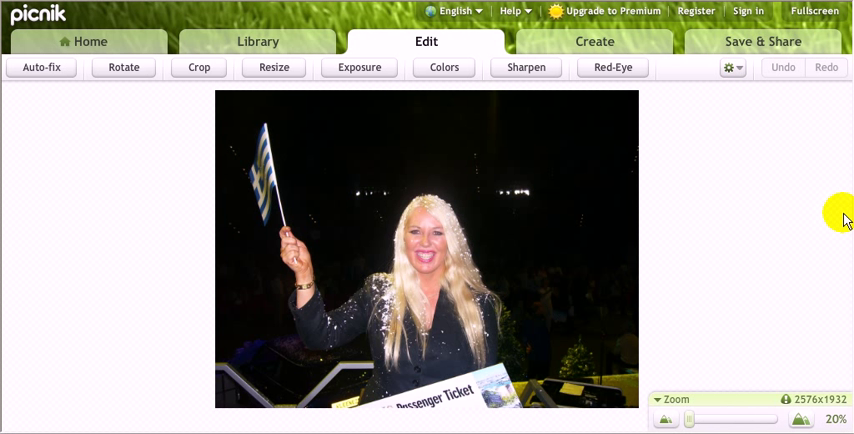
{"action": "mouse_move", "coordinate": [724, 136]}
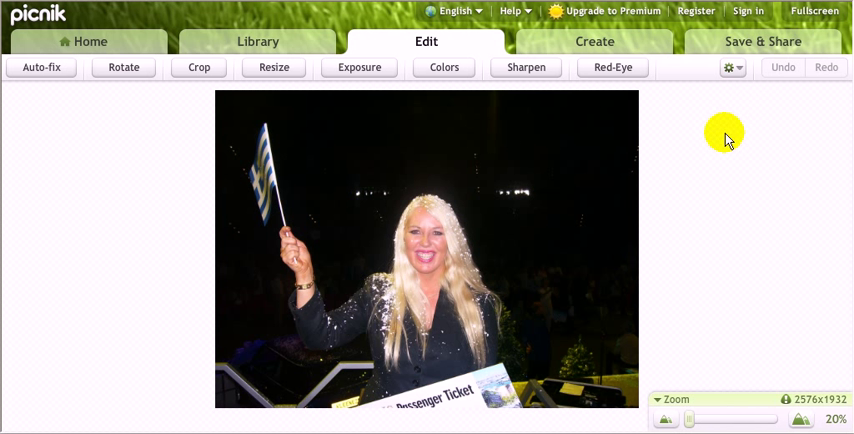
{"action": "mouse_move", "coordinate": [124, 68]}
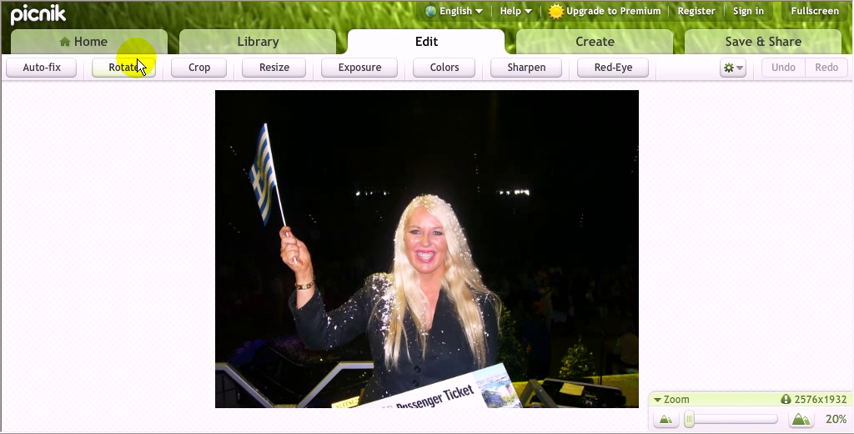
{"action": "mouse_move", "coordinate": [668, 52]}
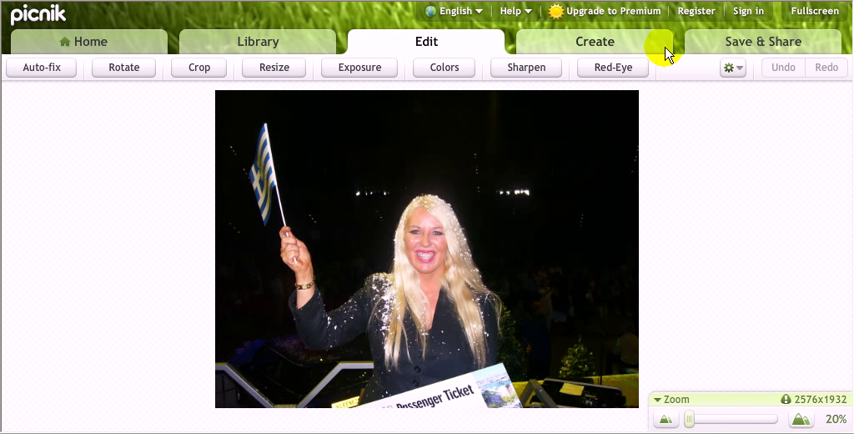
{"action": "mouse_move", "coordinate": [594, 44]}
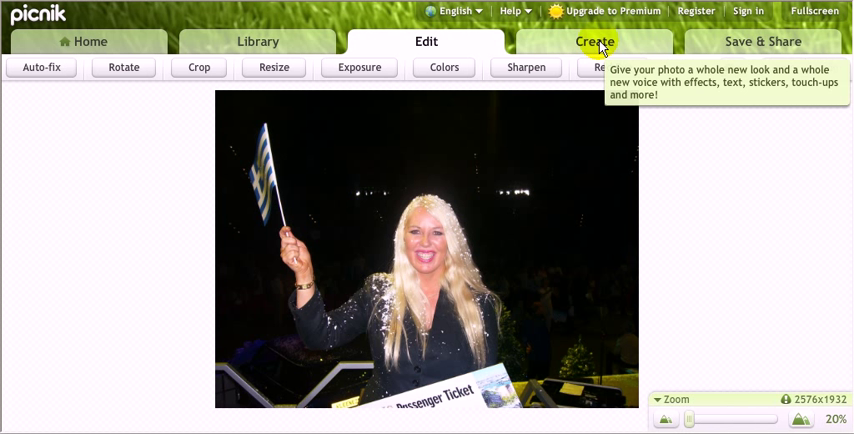
Switch to the Create tools and bring up the Text tool.
{"action": "left_click", "coordinate": [594, 40]}
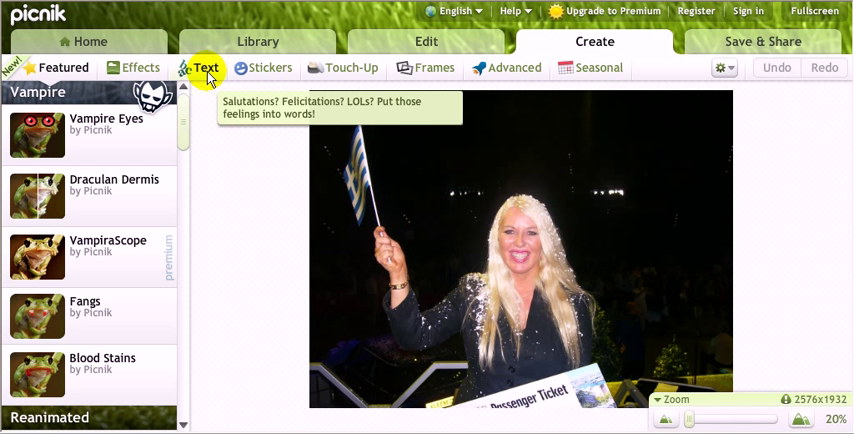
{"action": "left_click", "coordinate": [208, 68]}
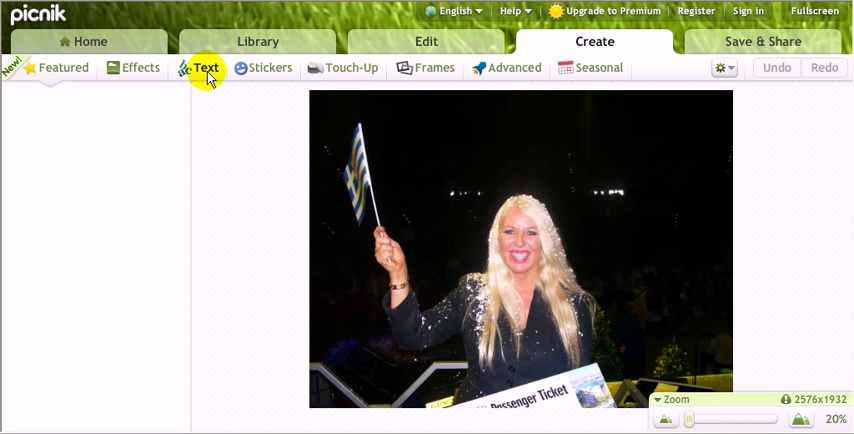
Add the caption 'join my free fan page' onto the photo and select it for editing.
{"action": "left_click", "coordinate": [204, 68]}
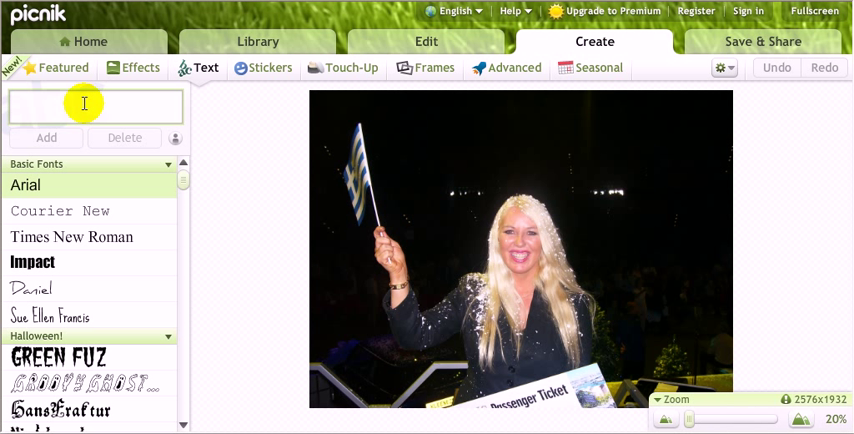
{"action": "type", "text": "jd"}
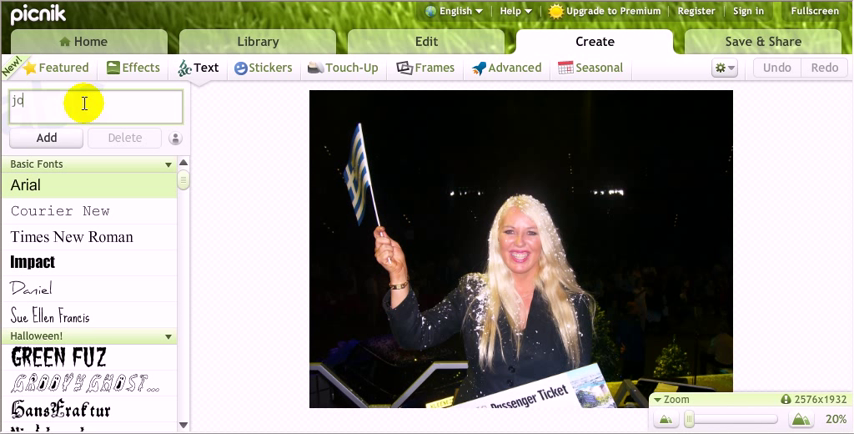
{"action": "type", "text": "join my"}
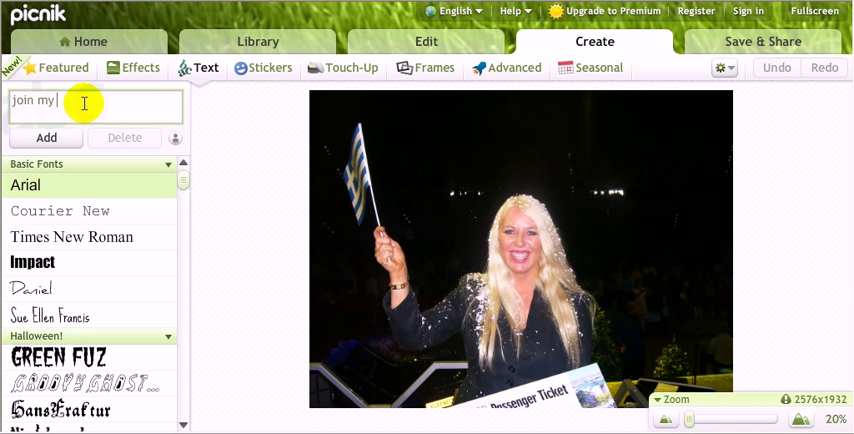
{"action": "type", "text": "free"}
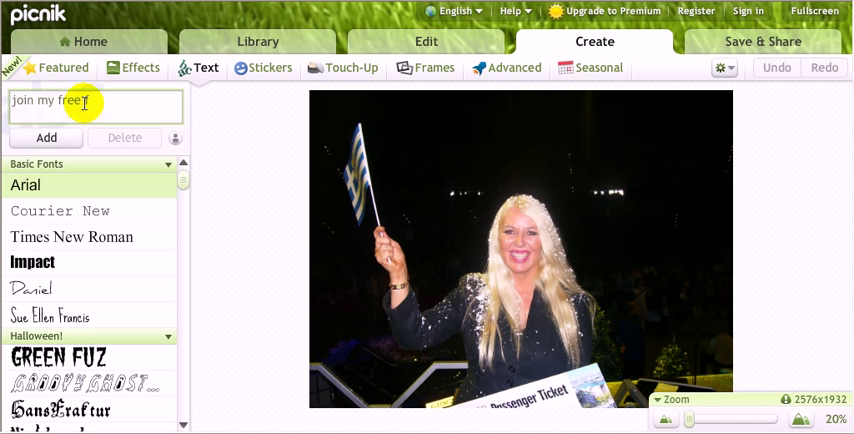
{"action": "type", "text": "an p"}
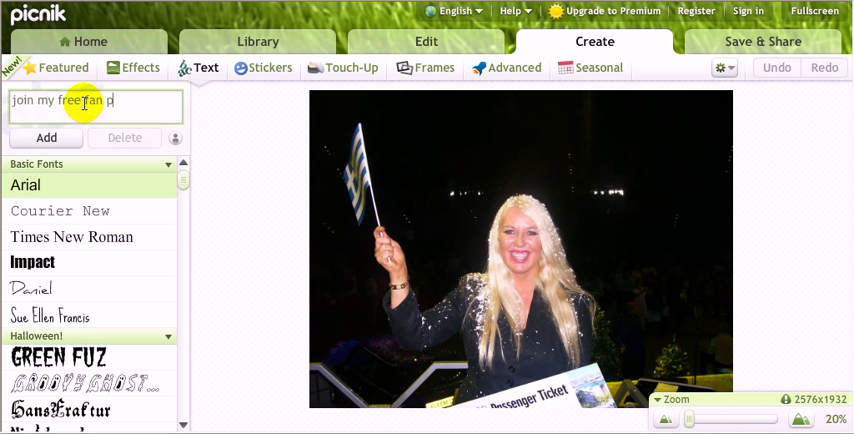
{"action": "type", "text": "age"}
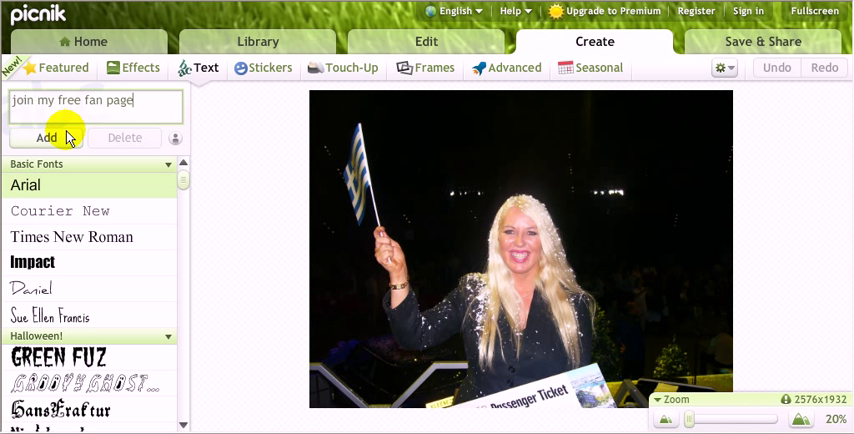
{"action": "left_click", "coordinate": [46, 136]}
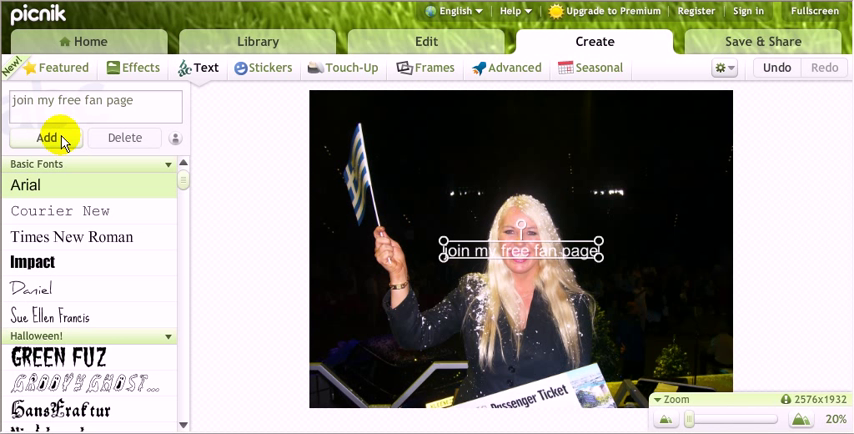
{"action": "left_click", "coordinate": [46, 136]}
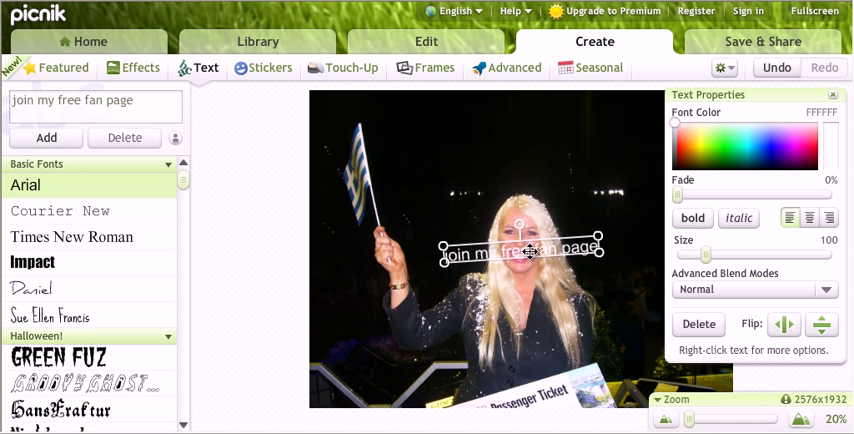
Enlarge the caption along the bottom of the photo and colour it green.
{"action": "left_click_drag", "start_coordinate": [520, 250], "coordinate": [490, 352]}
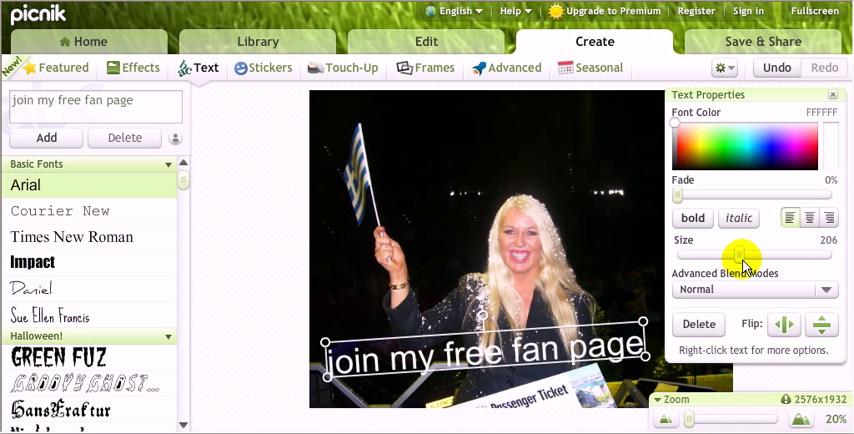
{"action": "left_click", "coordinate": [698, 152]}
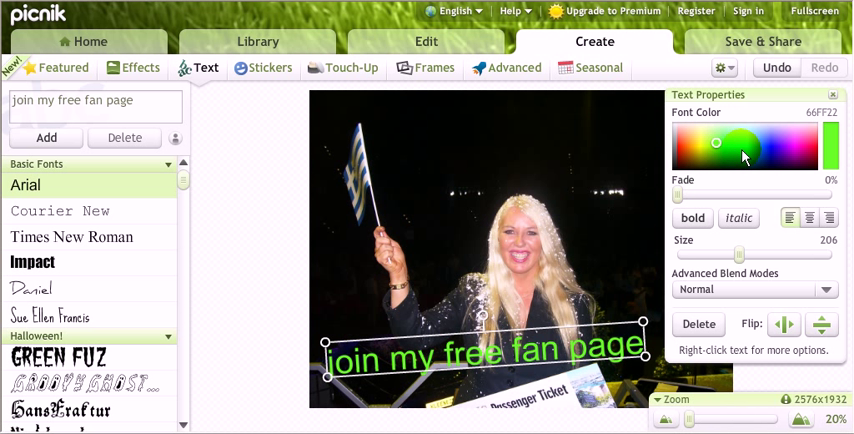
Try pink, blue, pale yellow, orange, dark red and yellow, leaving the caption light green.
{"action": "left_click", "coordinate": [788, 142]}
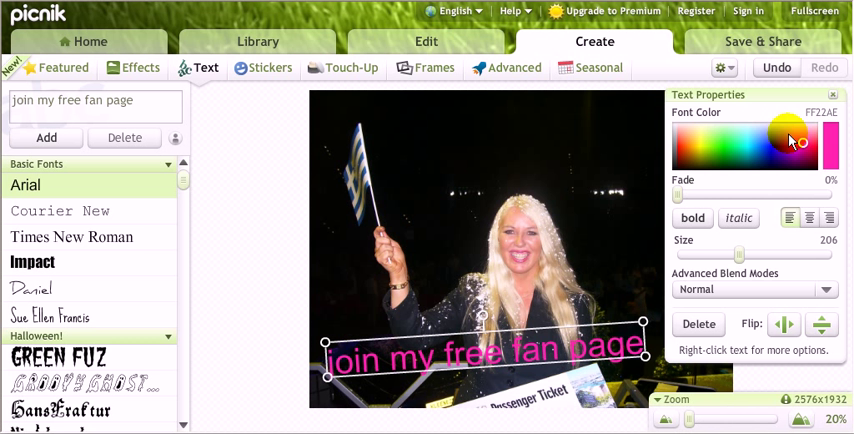
{"action": "left_click", "coordinate": [744, 160]}
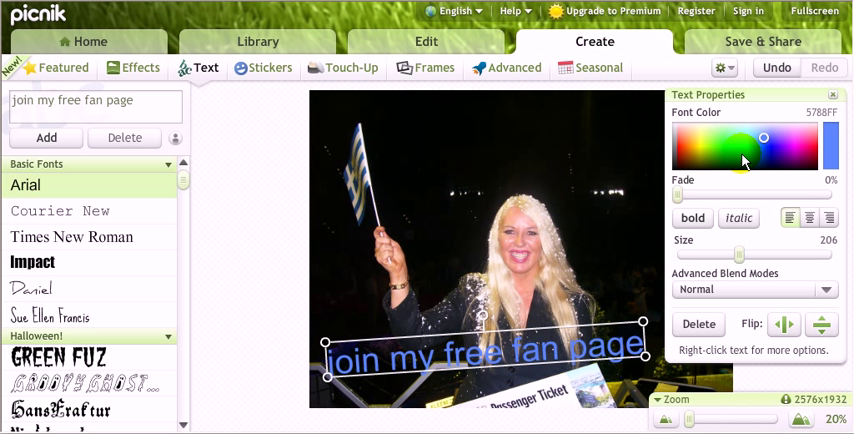
{"action": "left_click", "coordinate": [710, 140]}
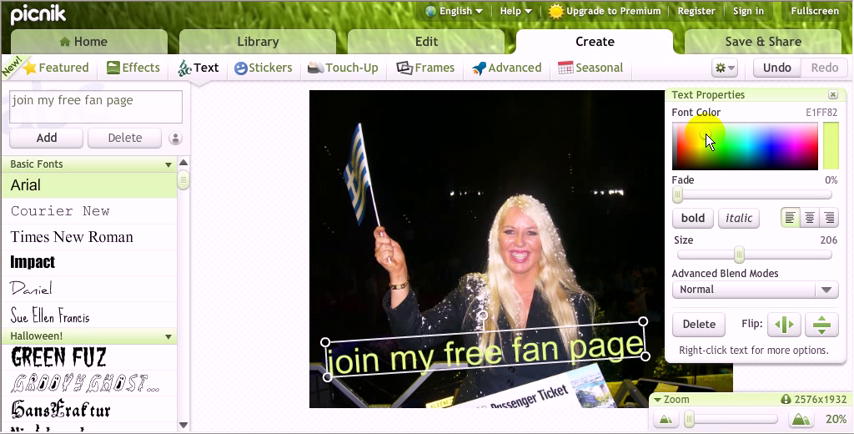
{"action": "left_click", "coordinate": [688, 152]}
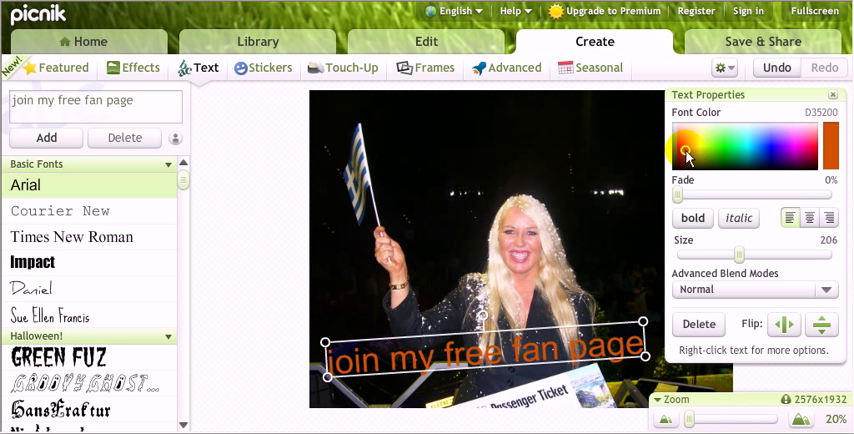
{"action": "left_click", "coordinate": [684, 156]}
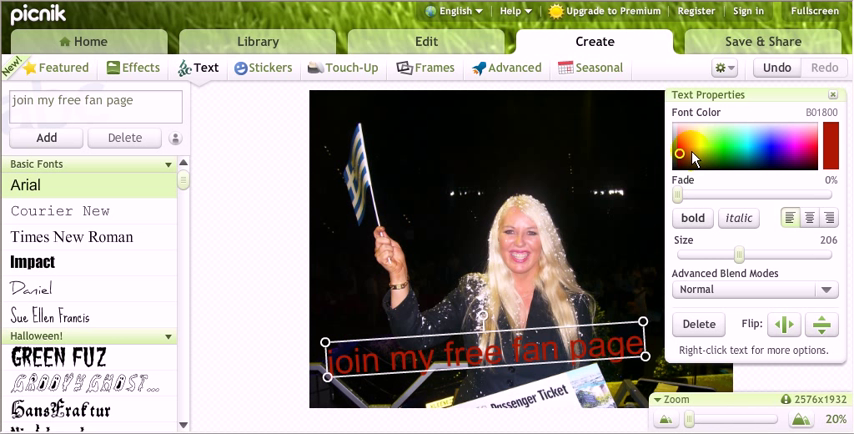
{"action": "left_click", "coordinate": [690, 148]}
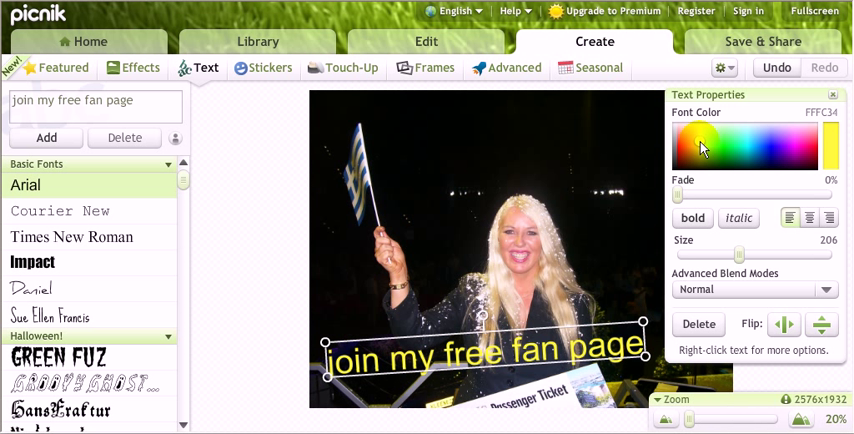
{"action": "left_click", "coordinate": [724, 140]}
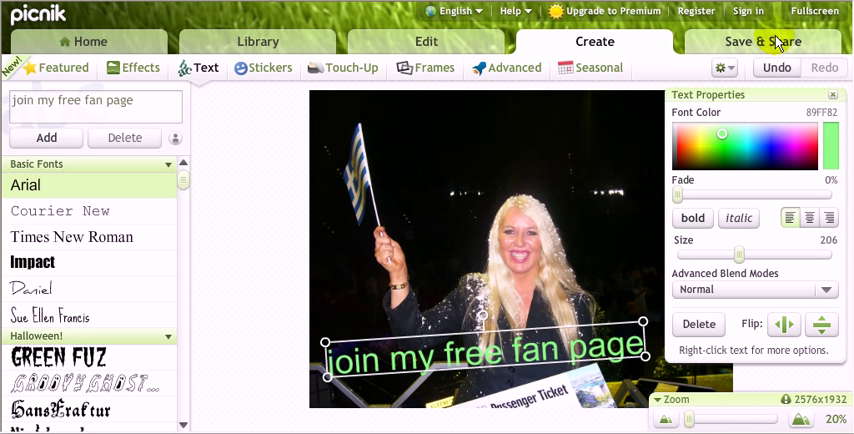
{"action": "mouse_move", "coordinate": [762, 40]}
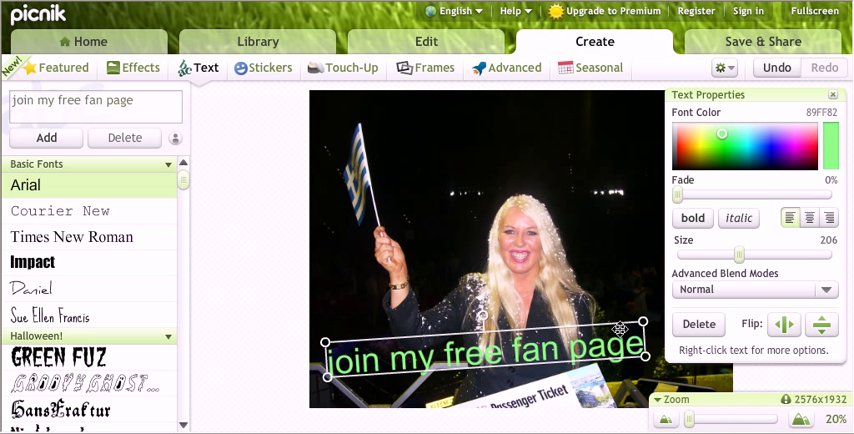
{"action": "mouse_move", "coordinate": [620, 280]}
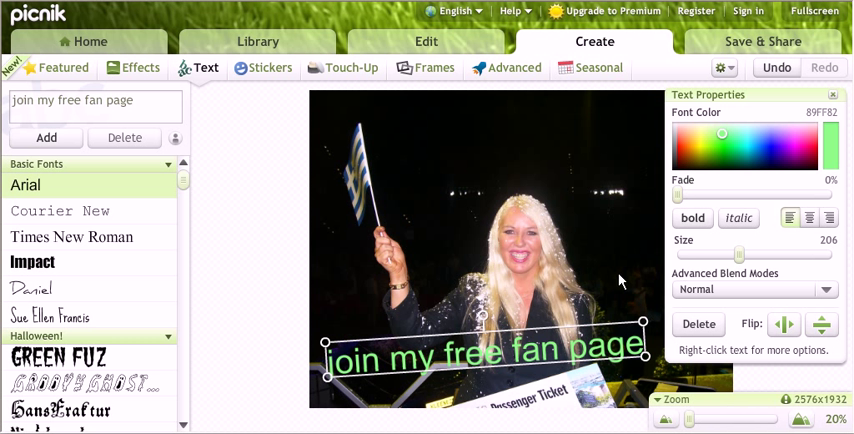
{"action": "mouse_move", "coordinate": [604, 390]}
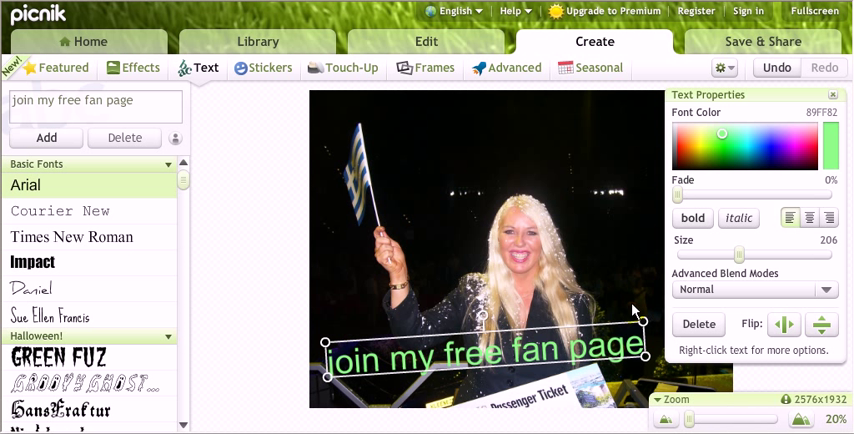
{"action": "mouse_move", "coordinate": [530, 360]}
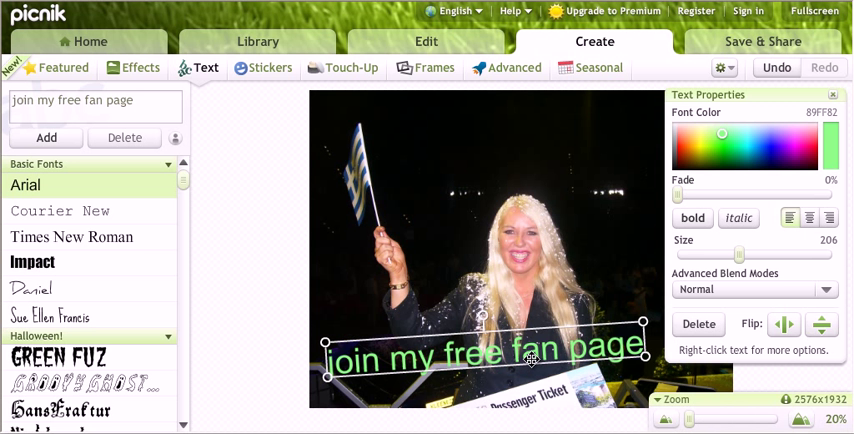
{"action": "mouse_move", "coordinate": [624, 240]}
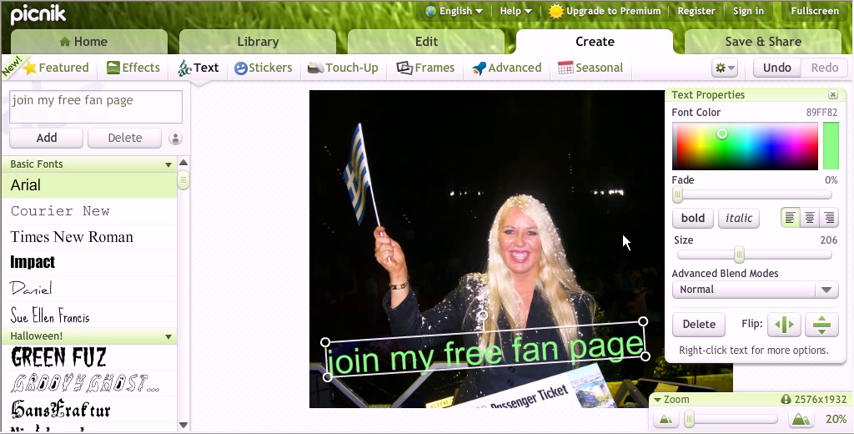